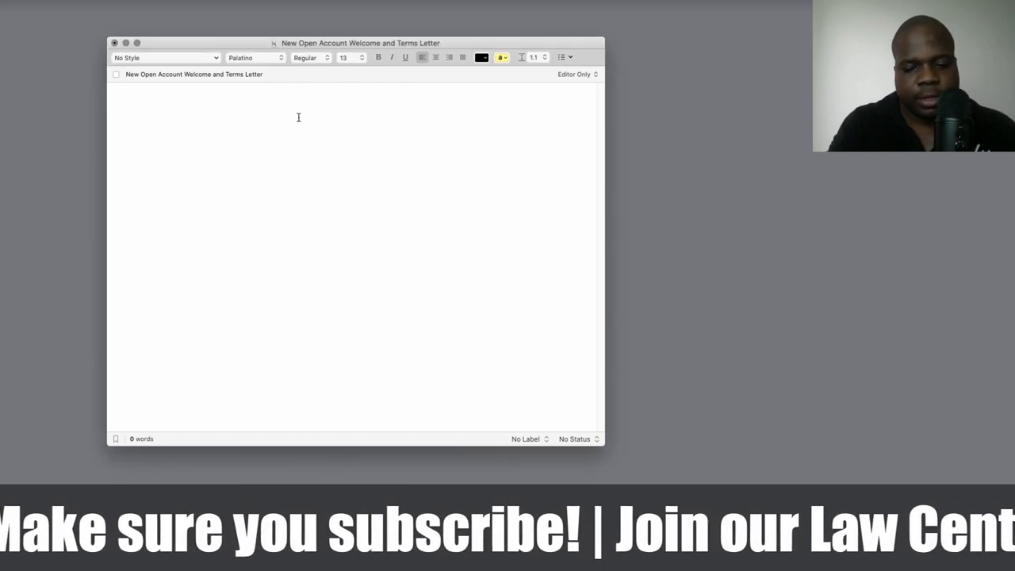
Type the subject line 'Subject: Welcome' at the top of the letter
text(Subject:)
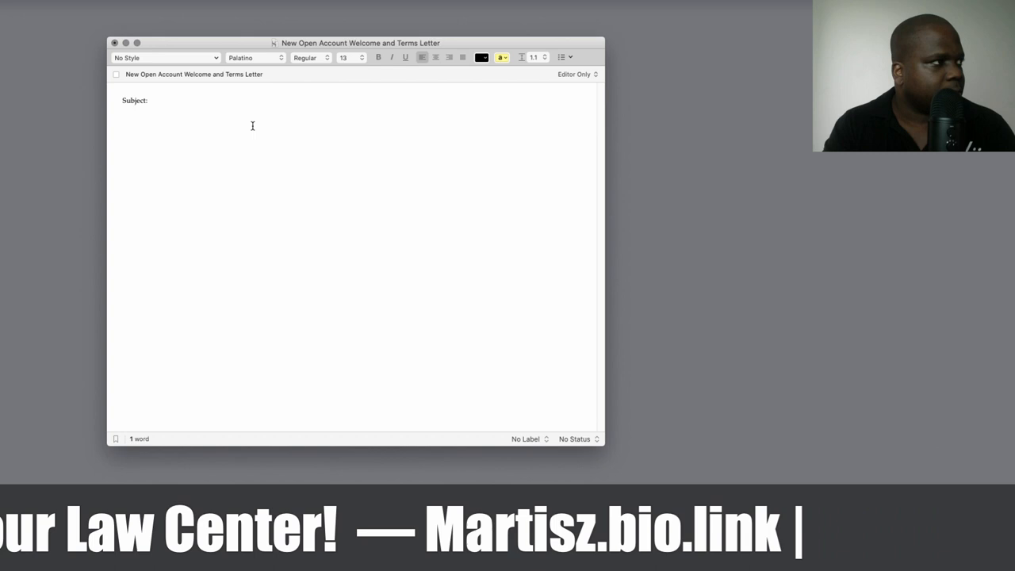
text(Welcome)
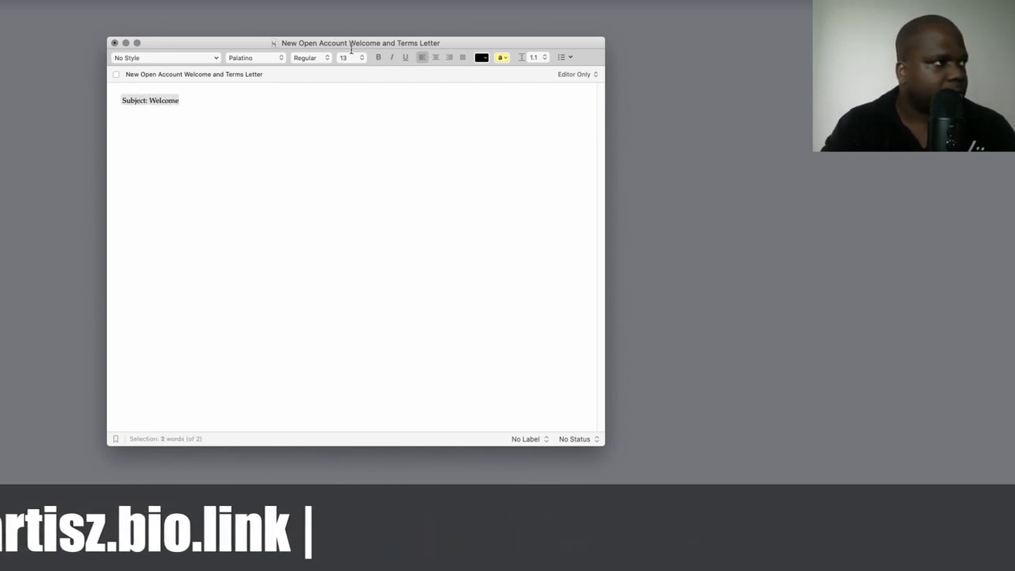
Set the subject line to size 24 bold and append '[First name customer]'
click(342, 57)
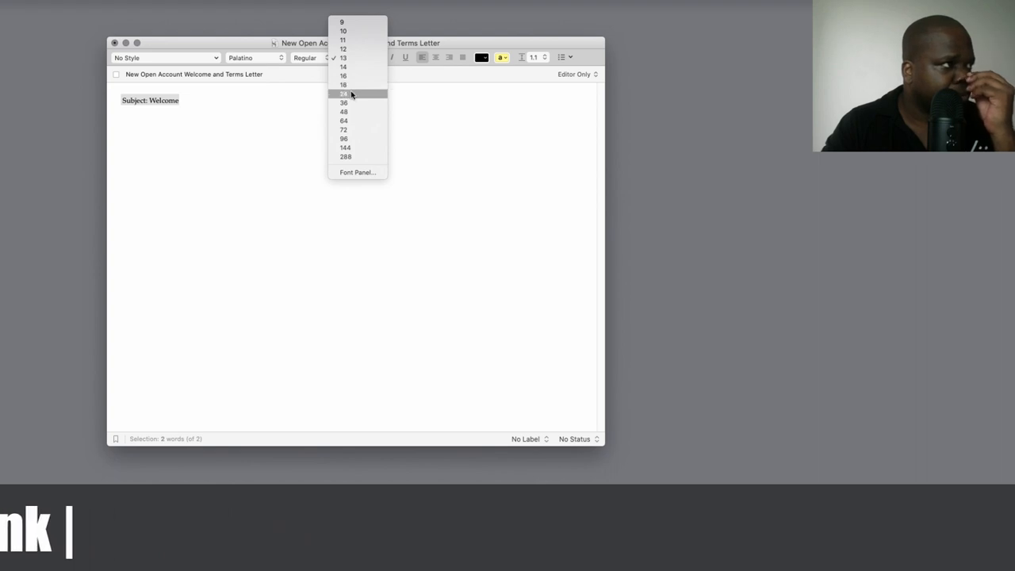
click(348, 94)
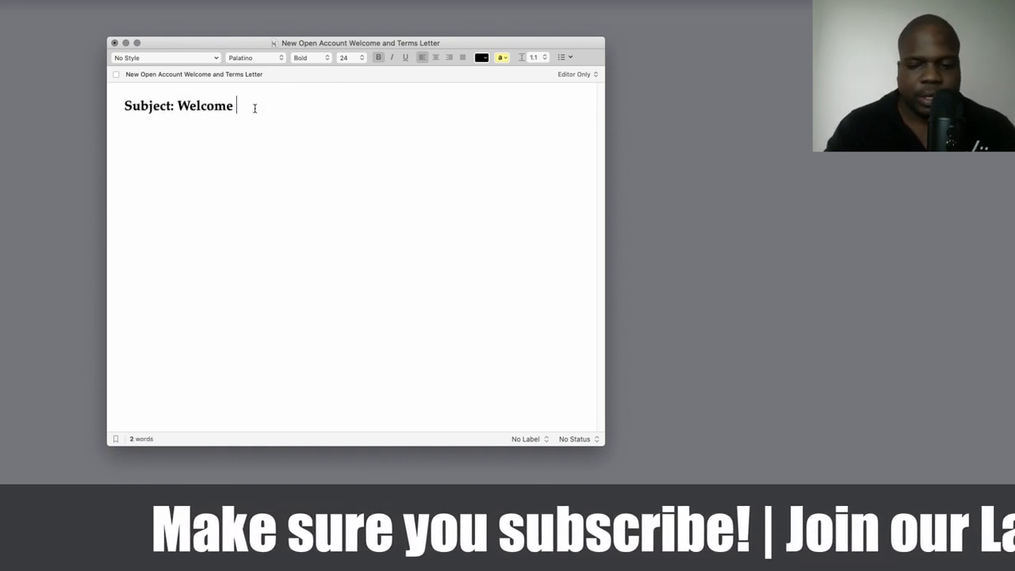
text([)
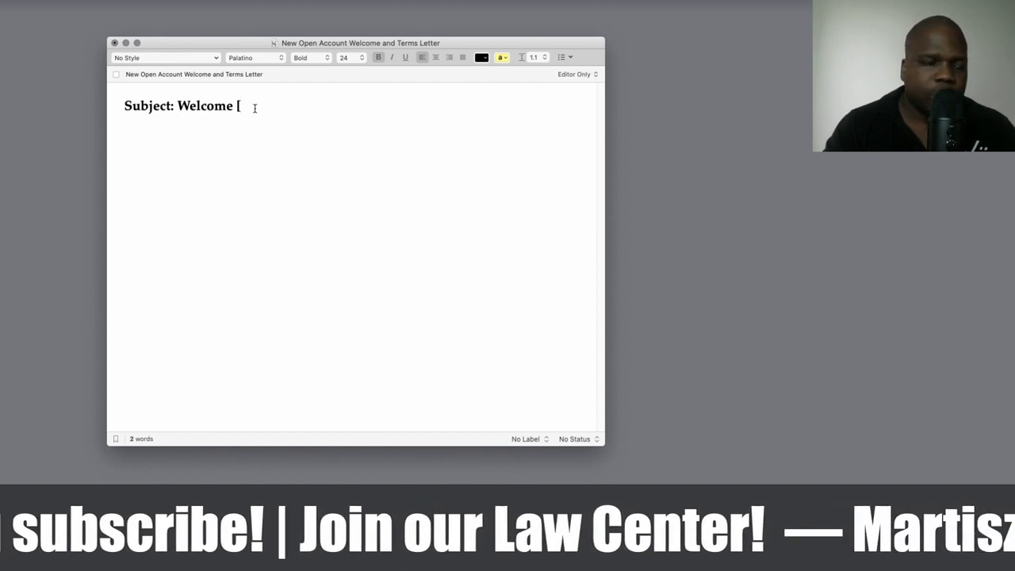
text(...)
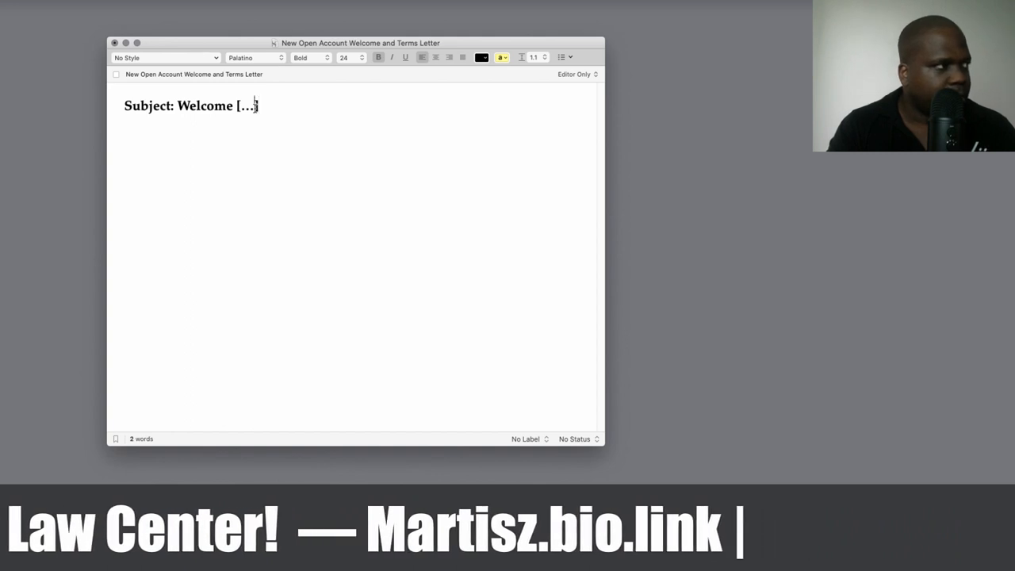
text(First name custome)
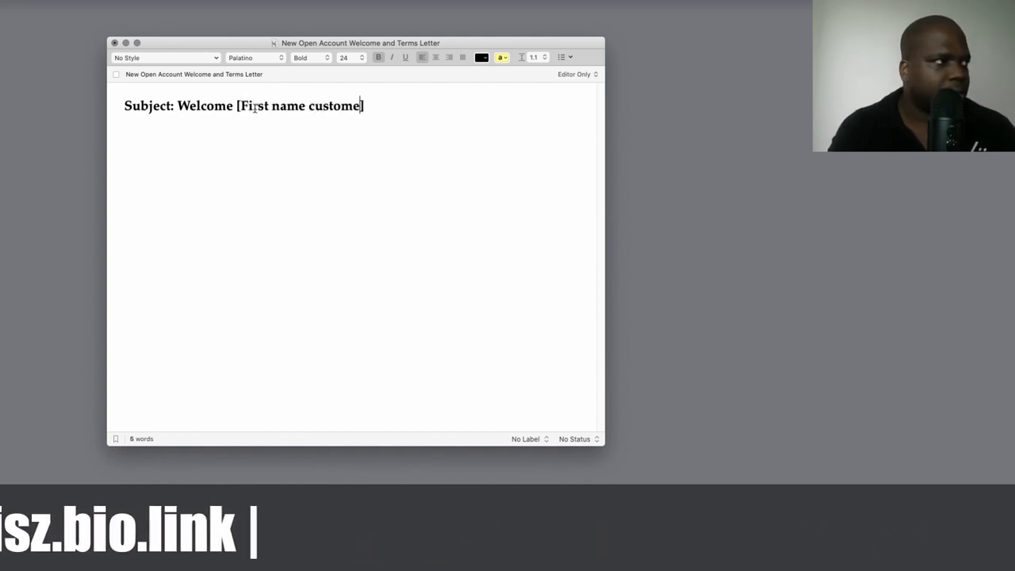
text(r])
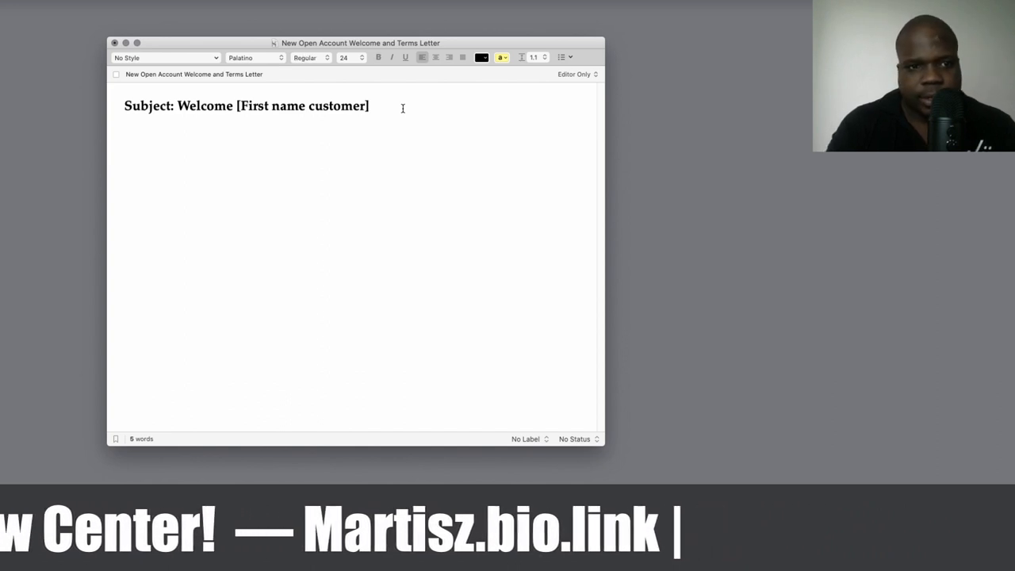
Type the greeting 'Dear [Name customer],' in regular weight below the subject
text(D)
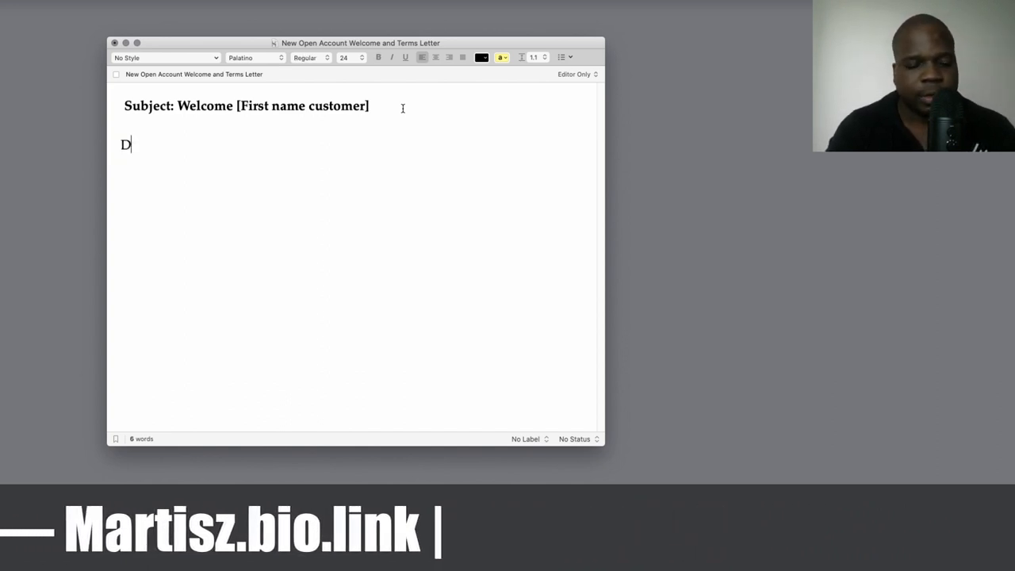
text(ear)
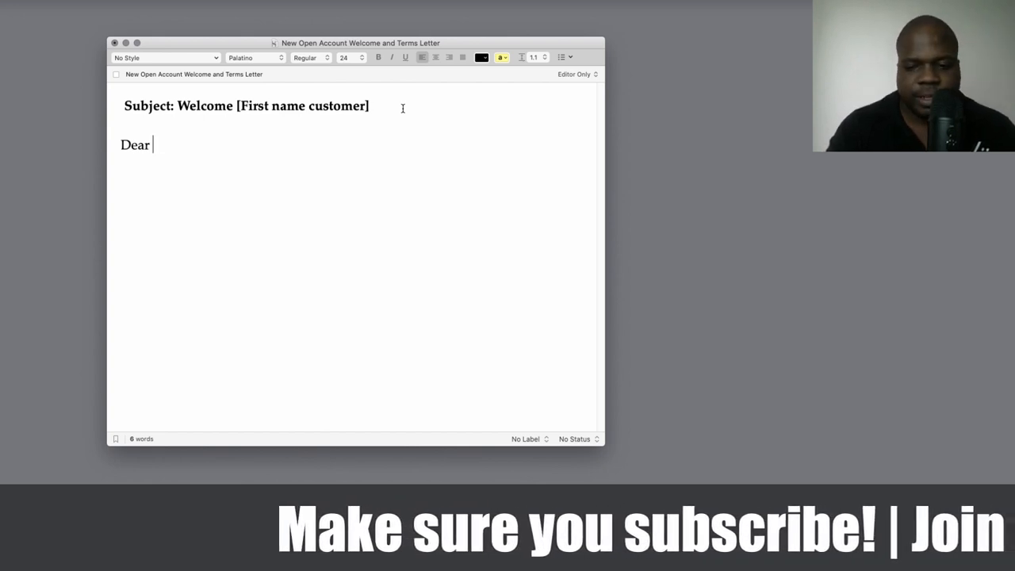
text([firs)
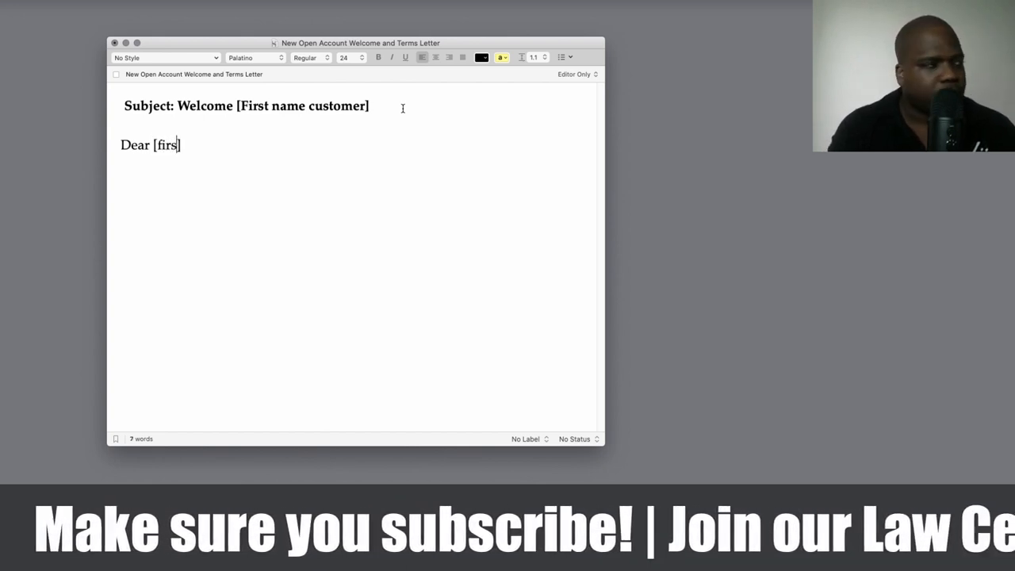
text(tn)
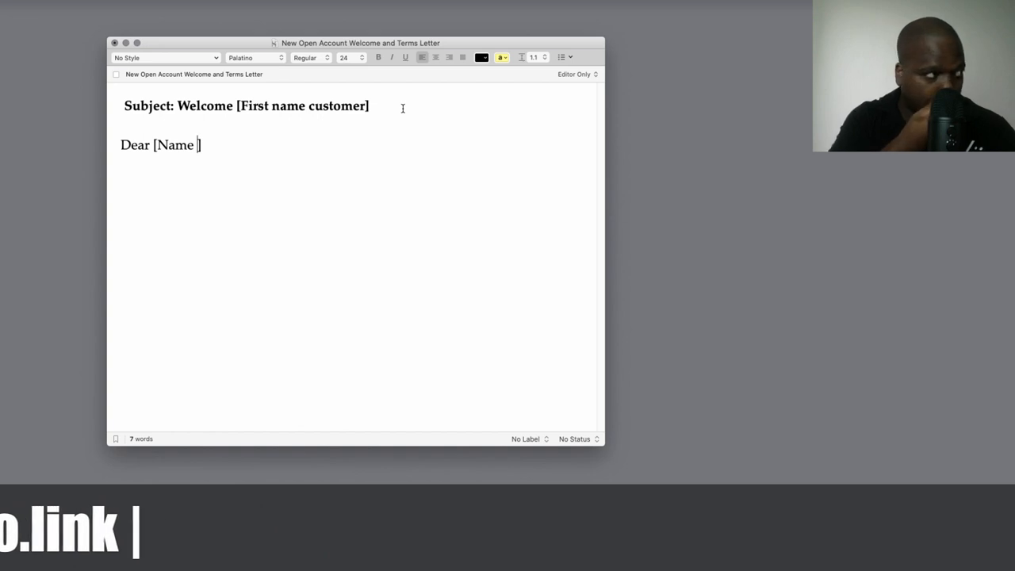
text(custome)
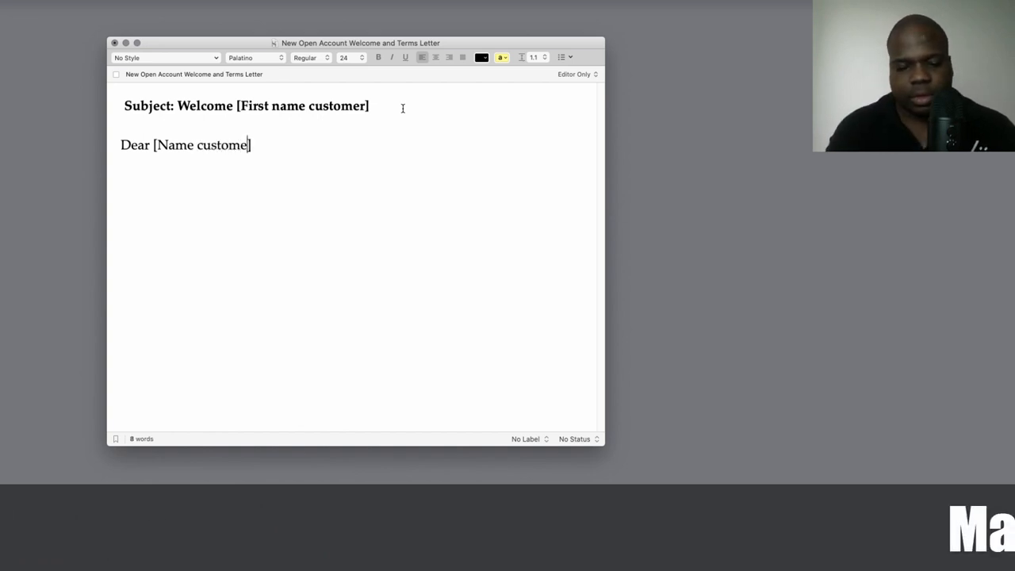
text(],)
text(Thank you for opening an account with our company. As one of the leaders in this in)
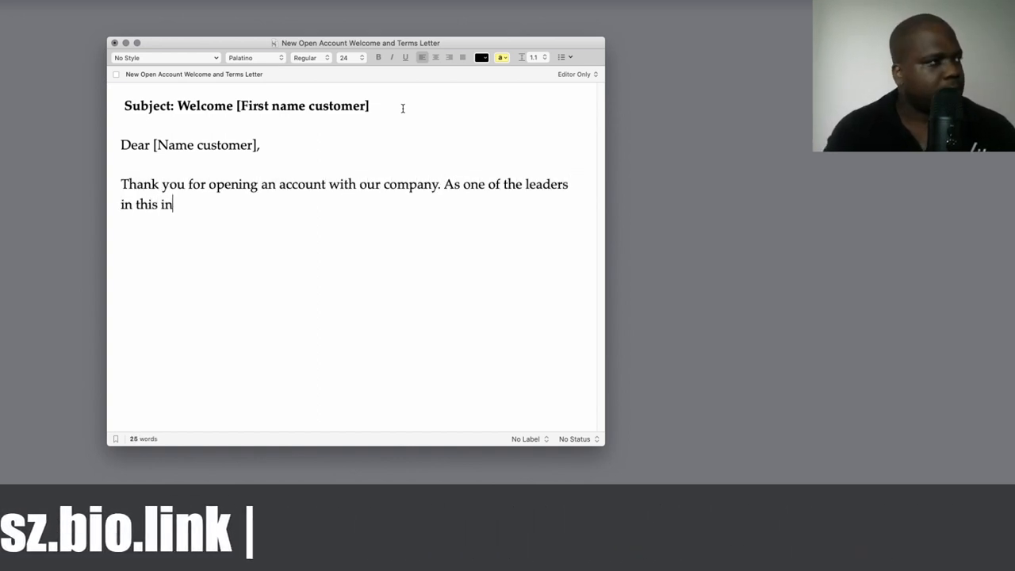
Type the welcome paragraph promising the services won't disappoint, ending 'customers.'
text(dustry, we can assure uo)
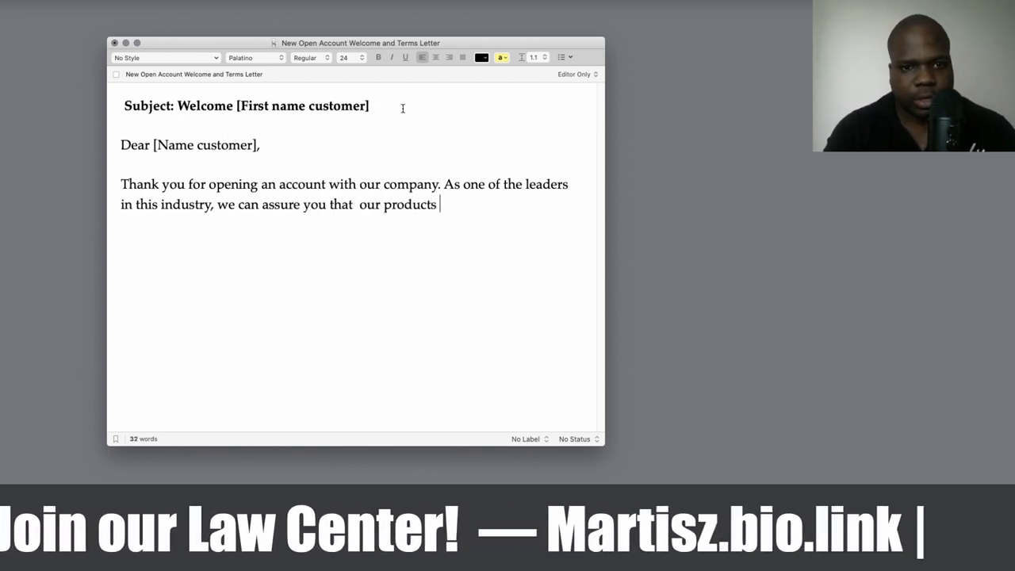
text(services will not dissapoint you. We know that you will be extremely satisfied with)
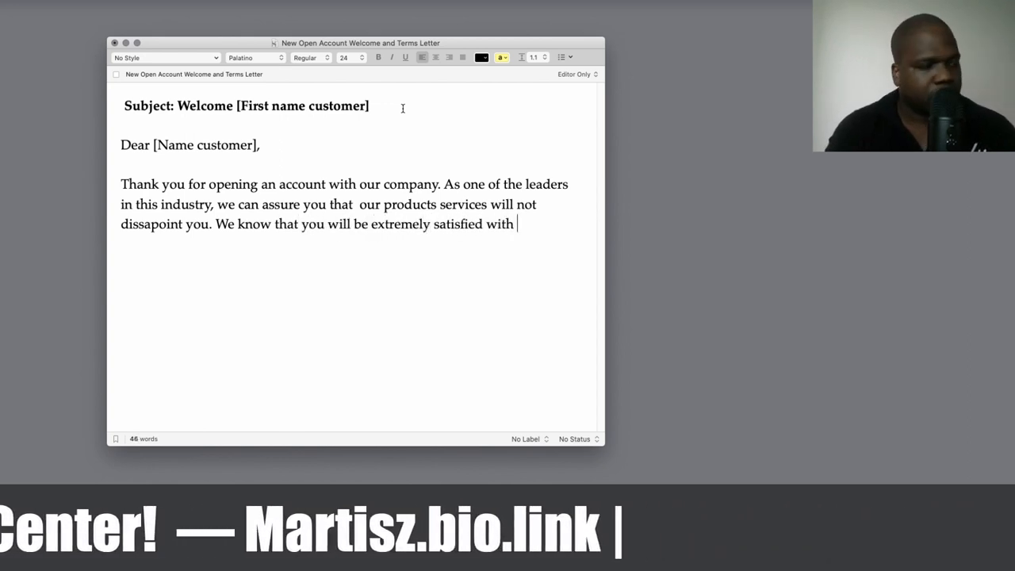
text(our line of products  and the service we provide to our)
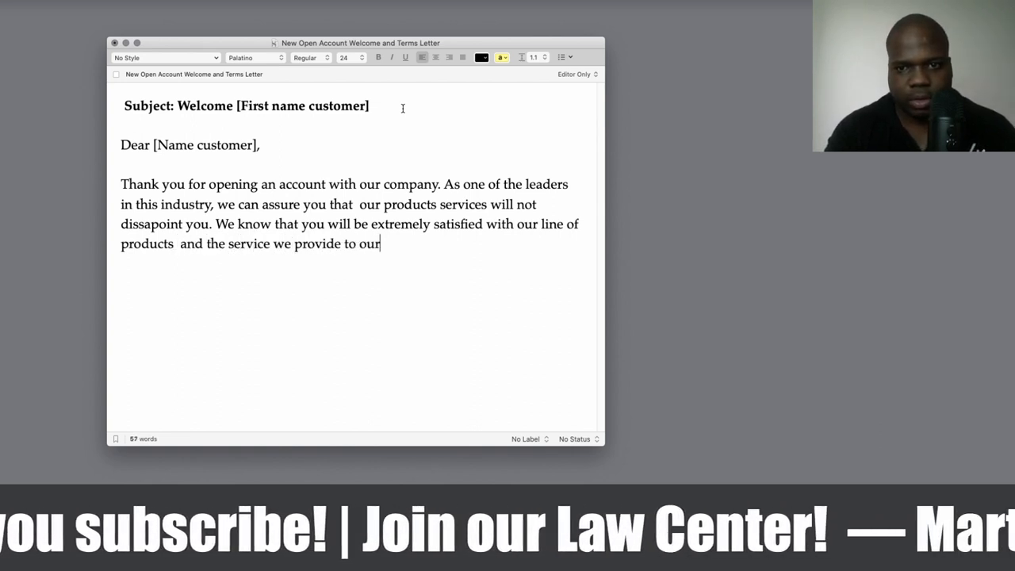
text(customers.)
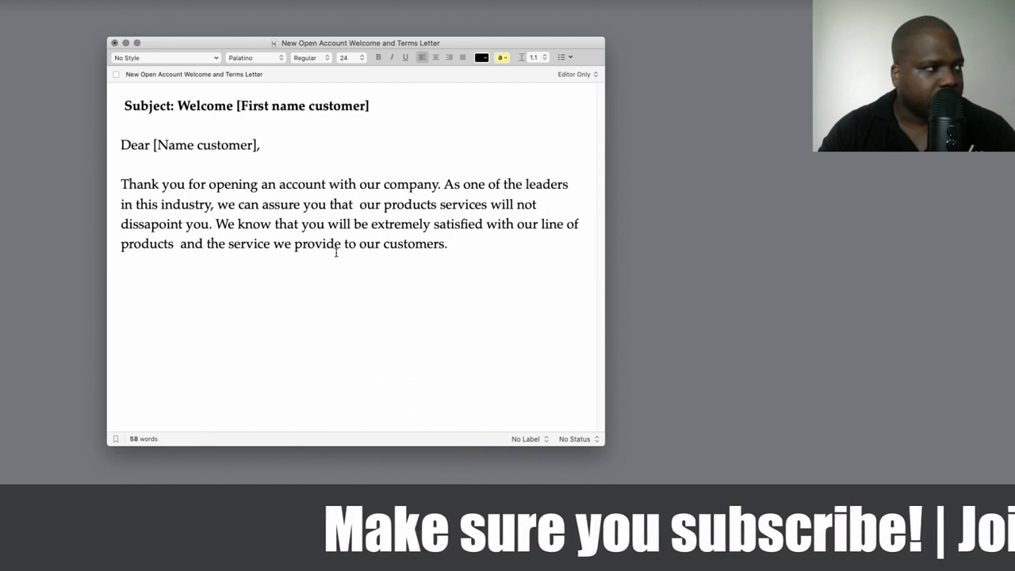
Add a bold '[Terms, invoices]' placeholder line below the opening paragraph
click(452, 243)
text([)
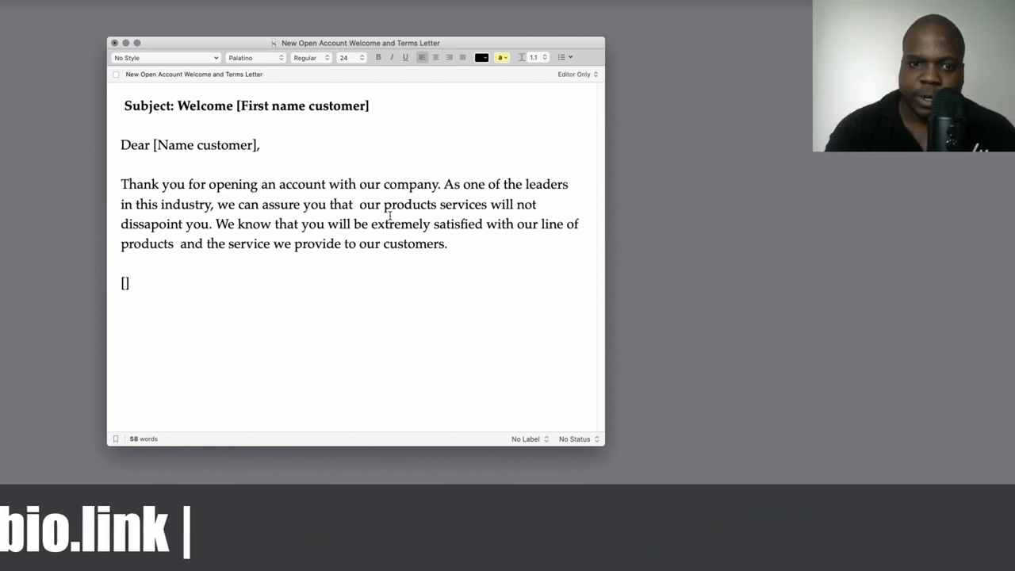
text(Terms)
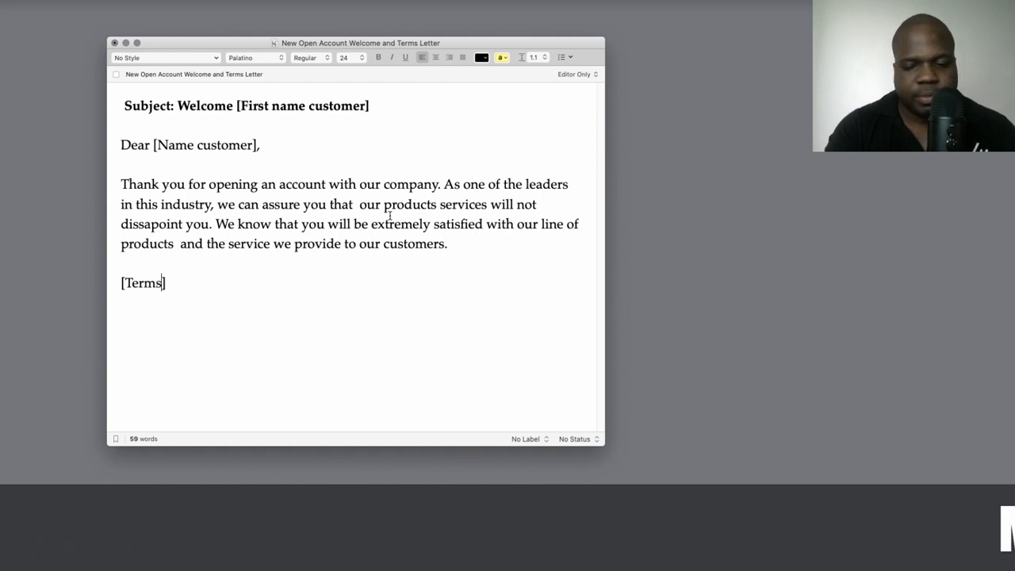
text(, invoic)
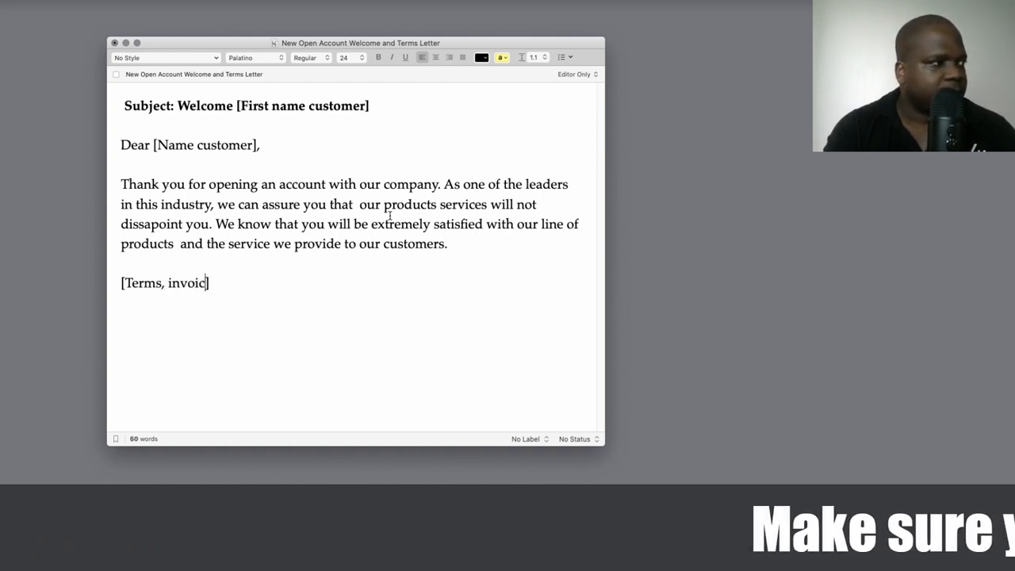
text(es)
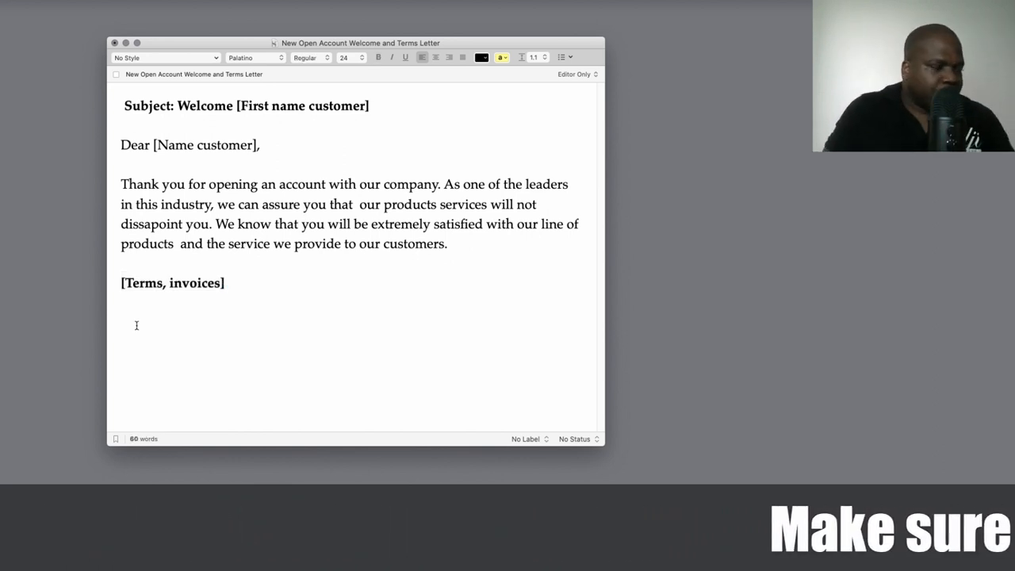
Type the additional-discounts paragraph ending 'your [%] discount for early payment.', bolding '[%]'
text(At vo)
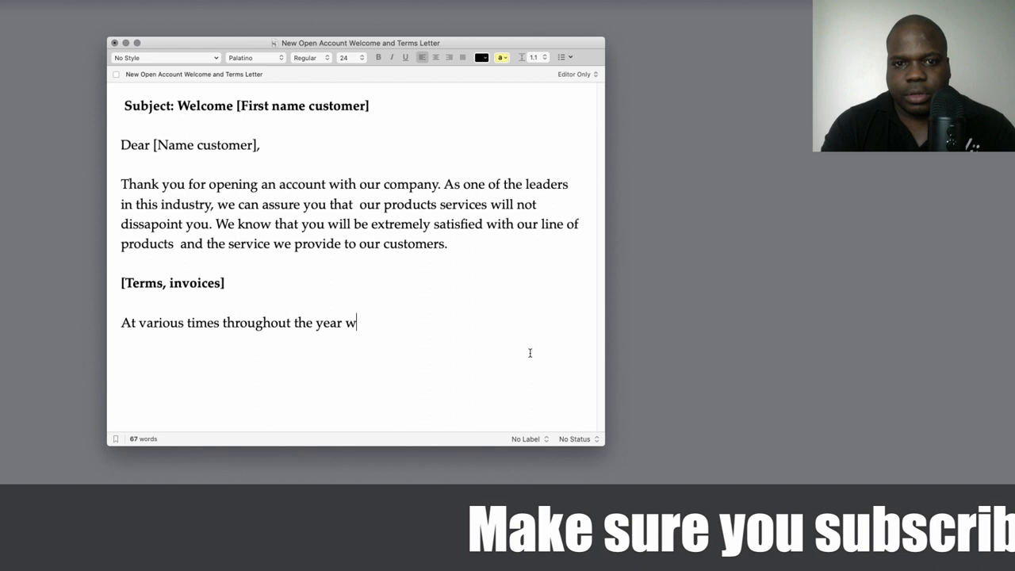
text(e may offer our customers additional discount on out products. In determining)
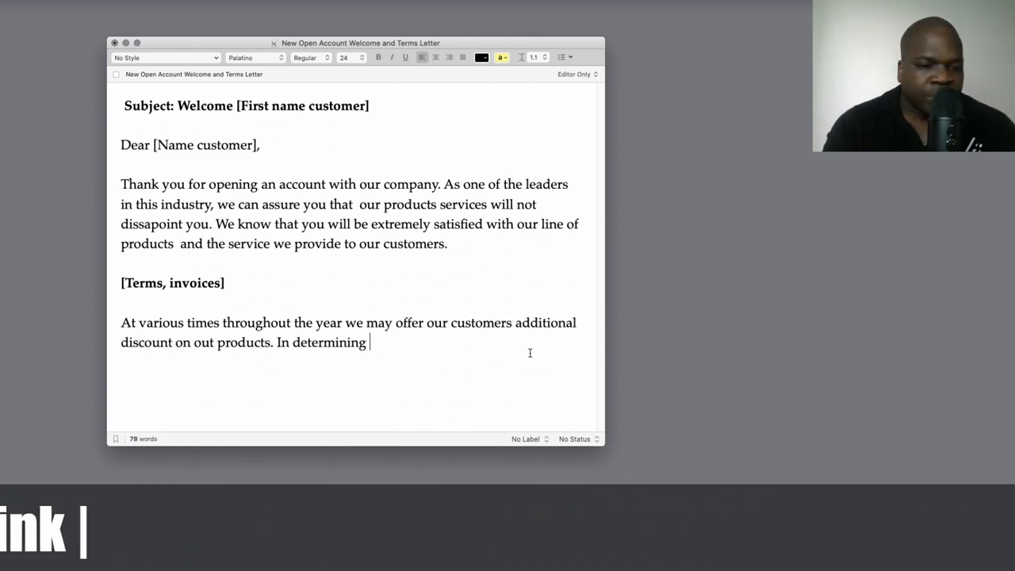
text(your cost in this case, you must)
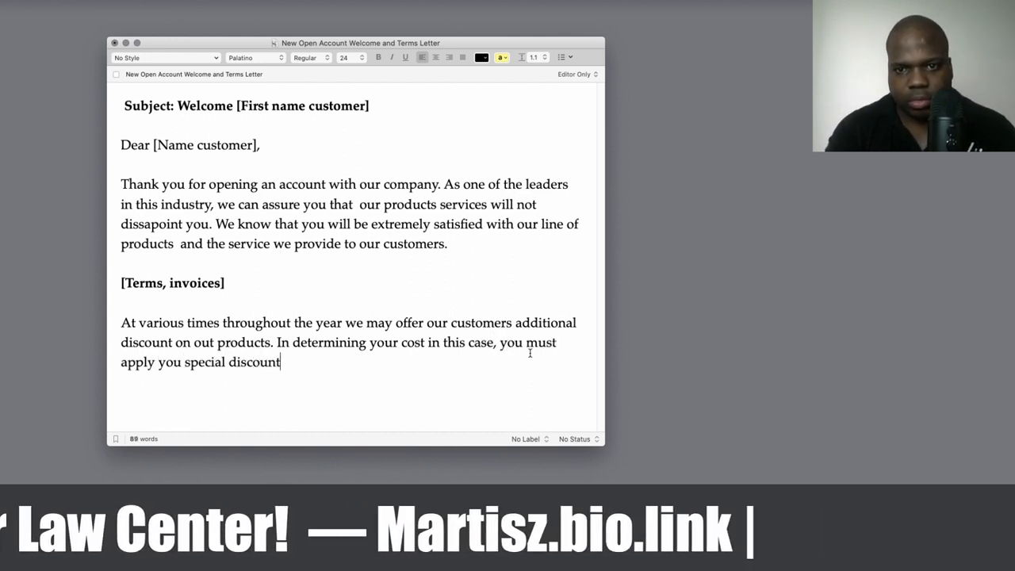
text(first, and then calculate)
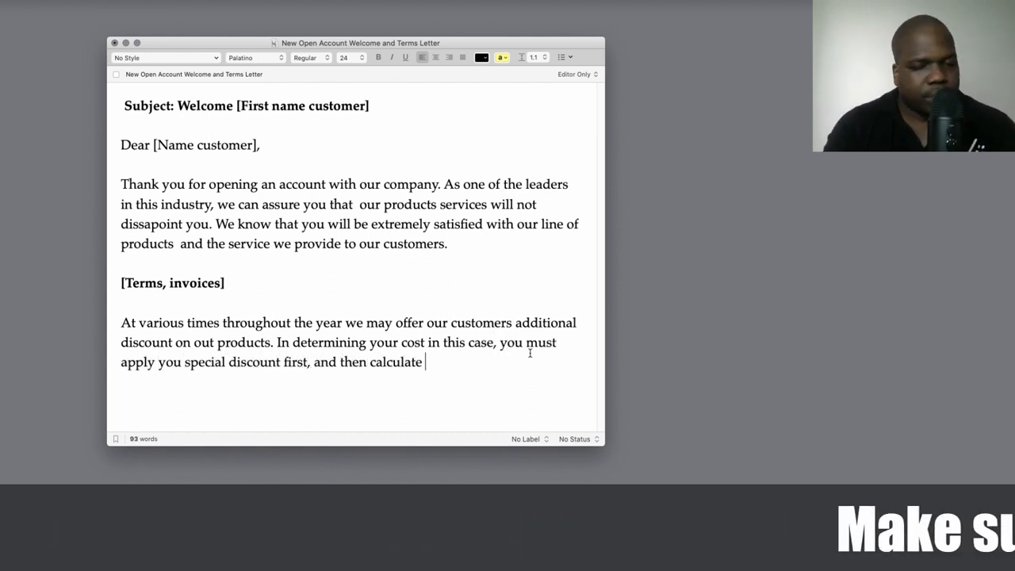
text(your [%])
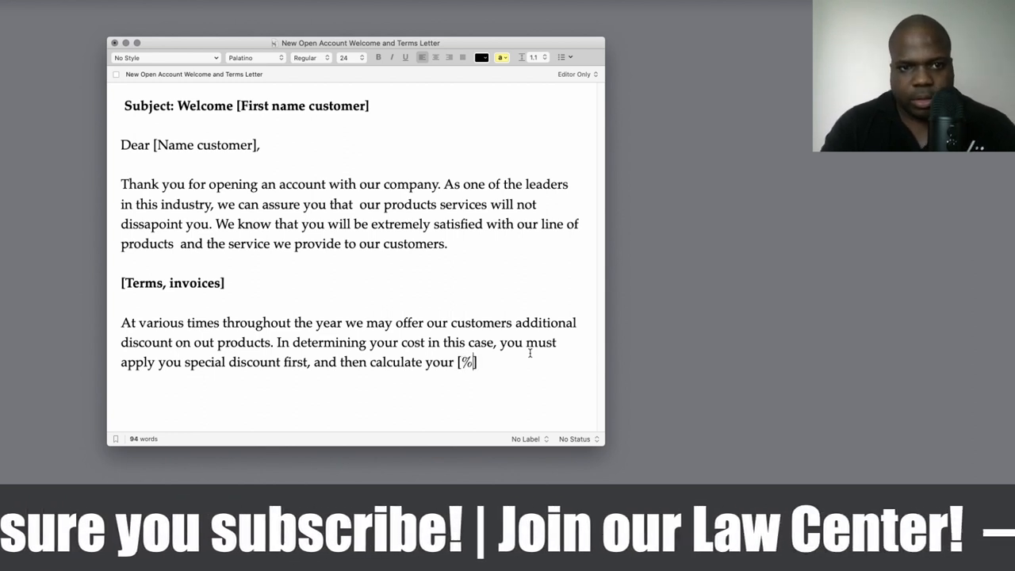
text(discount for early payment.)
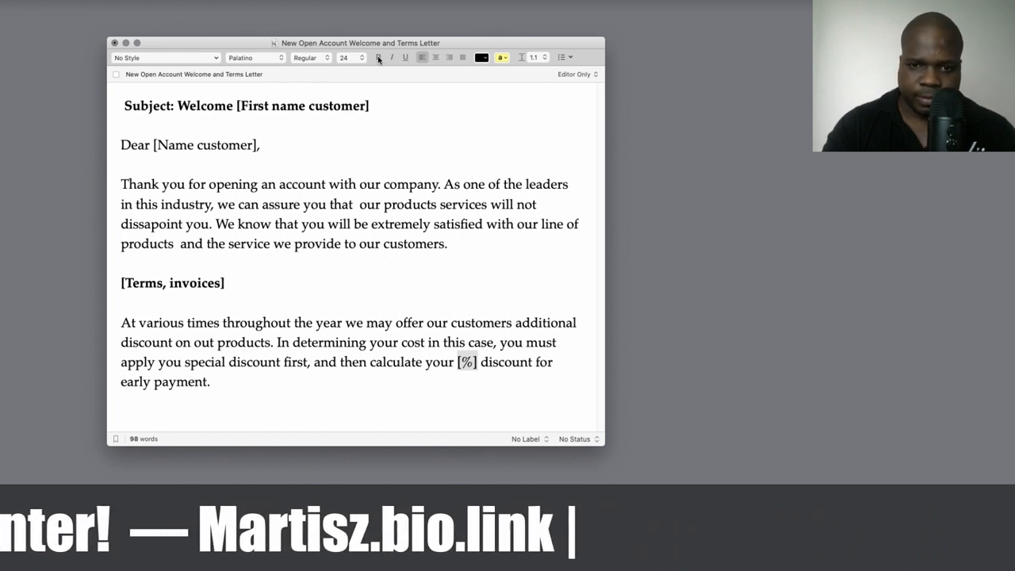
mouse_move(380, 57)
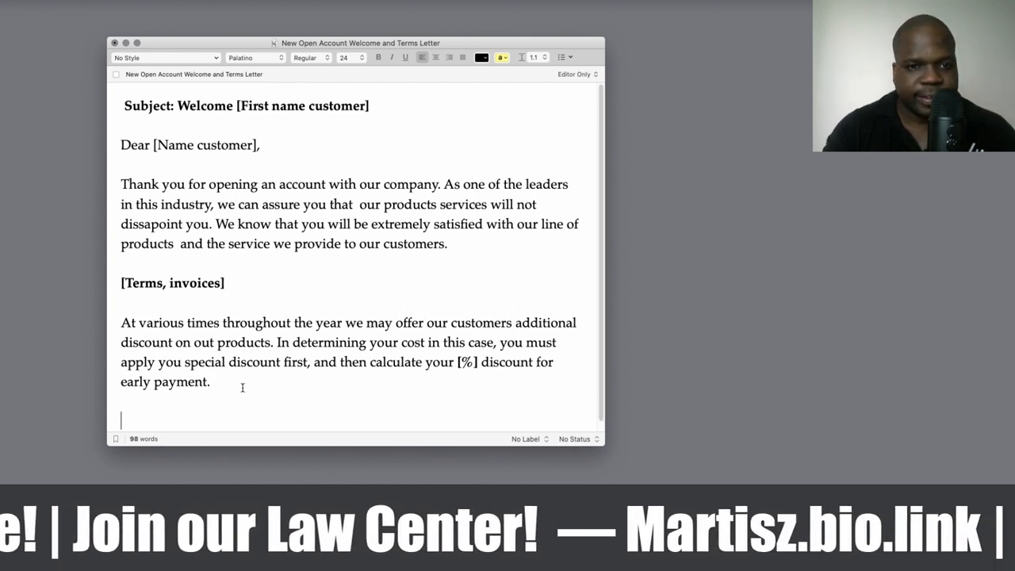
scroll(down, 3)
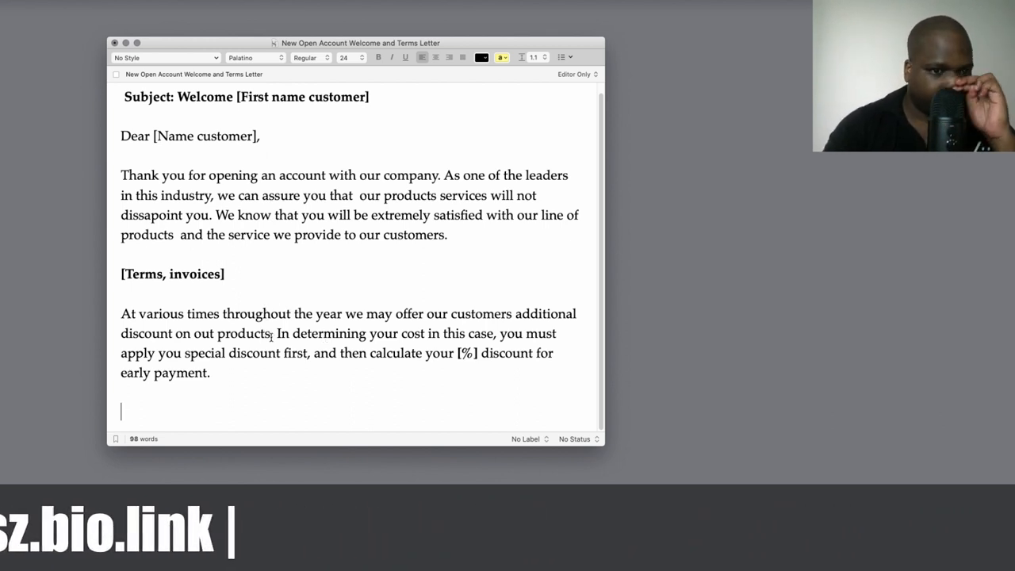
Type the credit manager's help paragraph, ending 'opportunity to serve you in the near future.'
text(As the credit manager, I will be happy to answer any questions you may have regarding your new a)
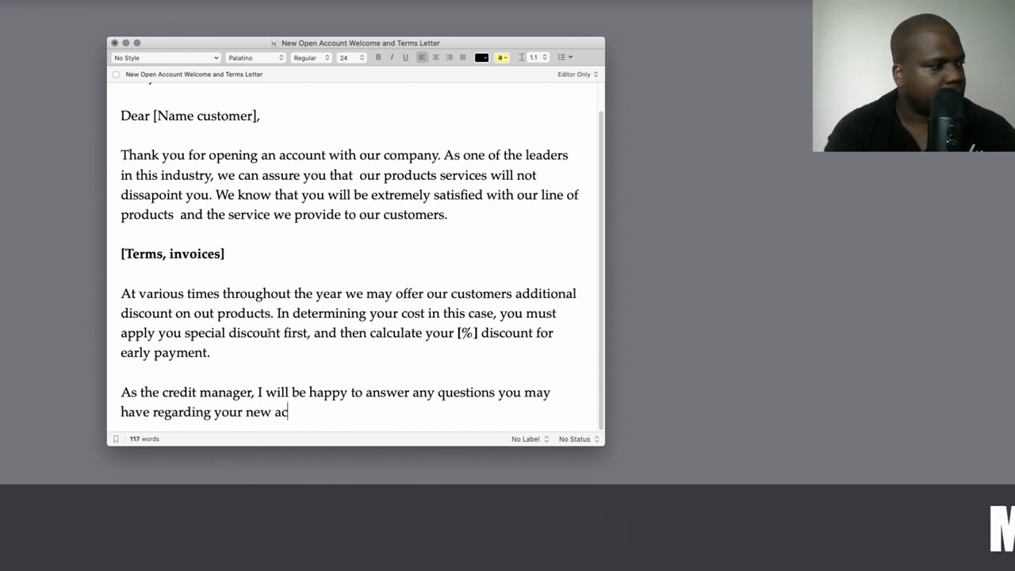
text(count. I can be reached at the)
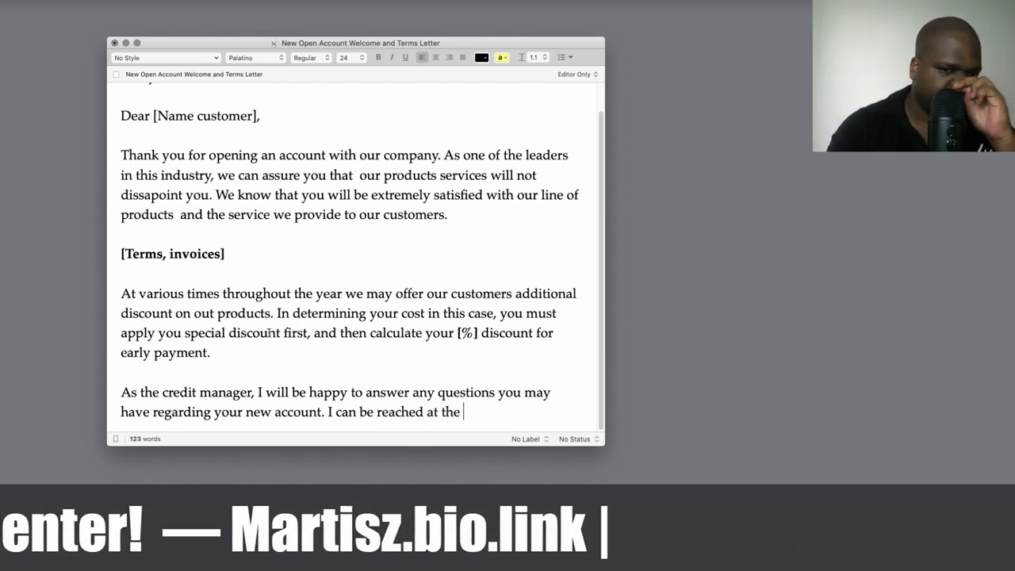
key(Backspace)
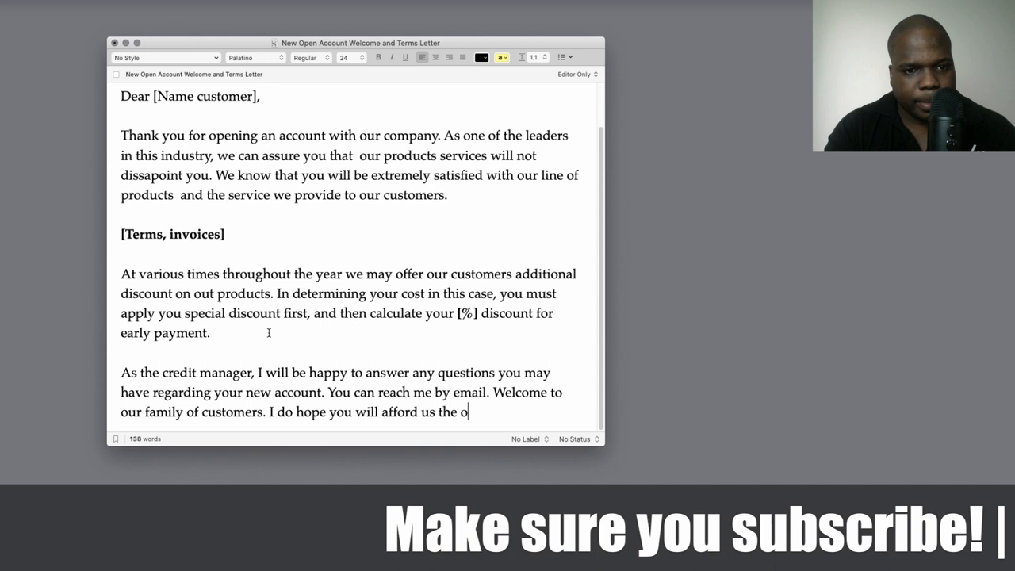
text(pportunity to serve you in the)
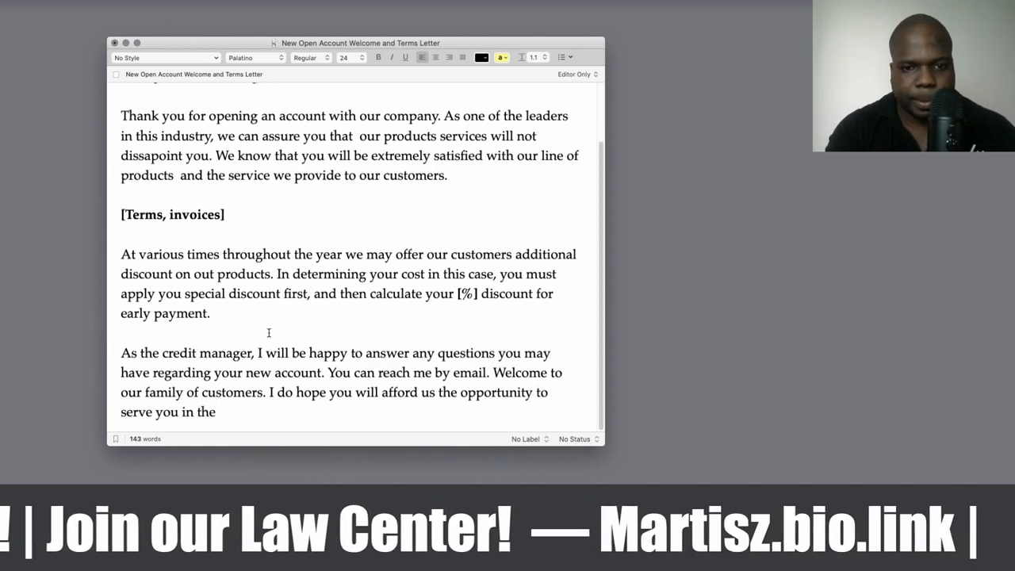
text(near future.)
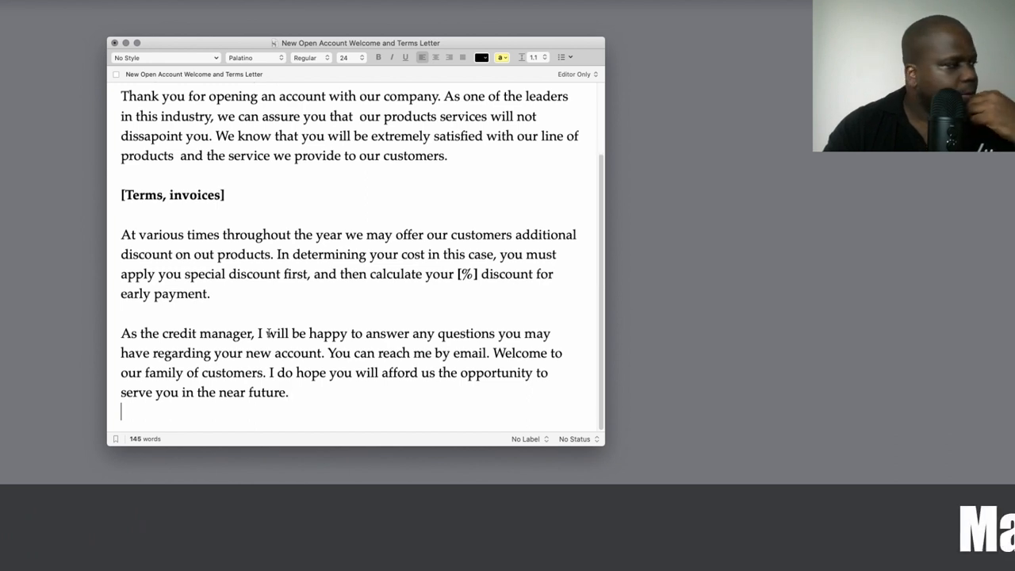
scroll(down, 3)
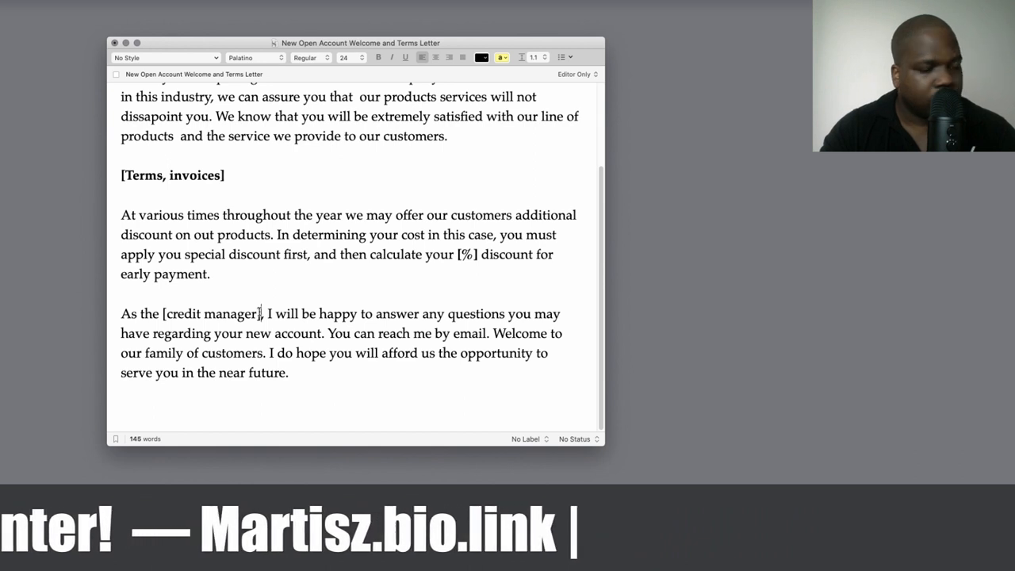
Bold the '[credit manager]' placeholder in the closing paragraph
drag(164, 313, 257, 313)
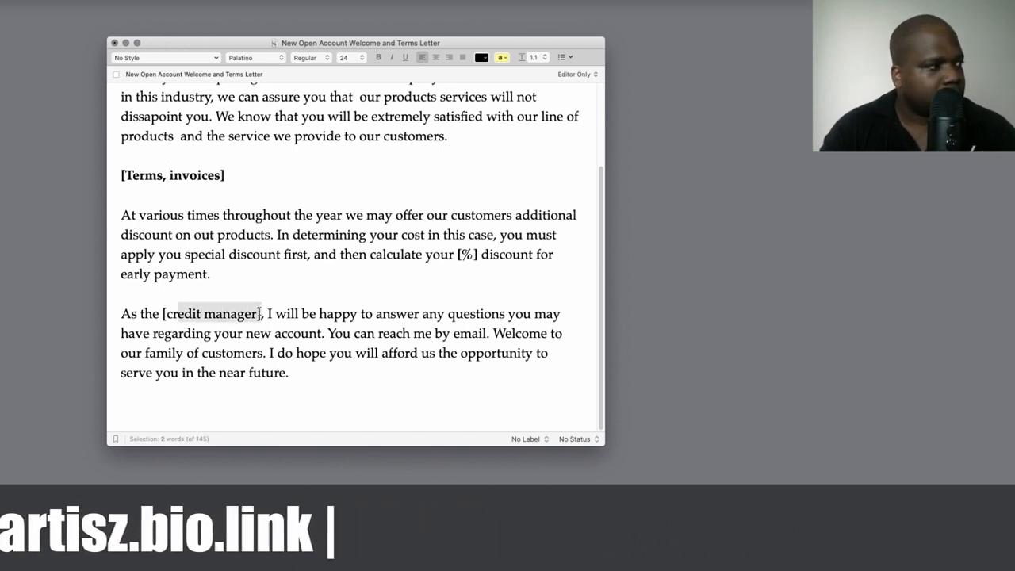
click(376, 56)
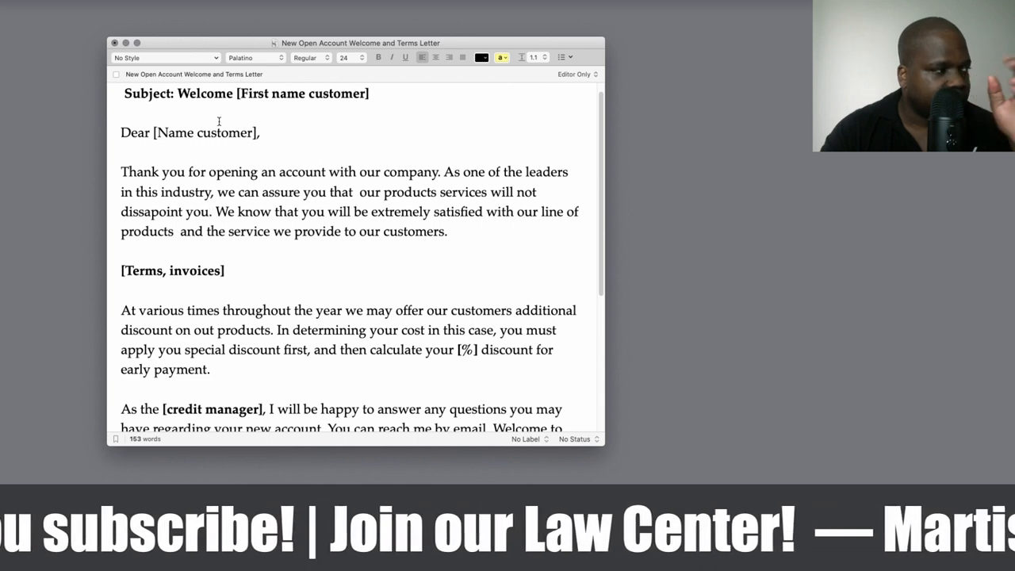
scroll(down, 3)
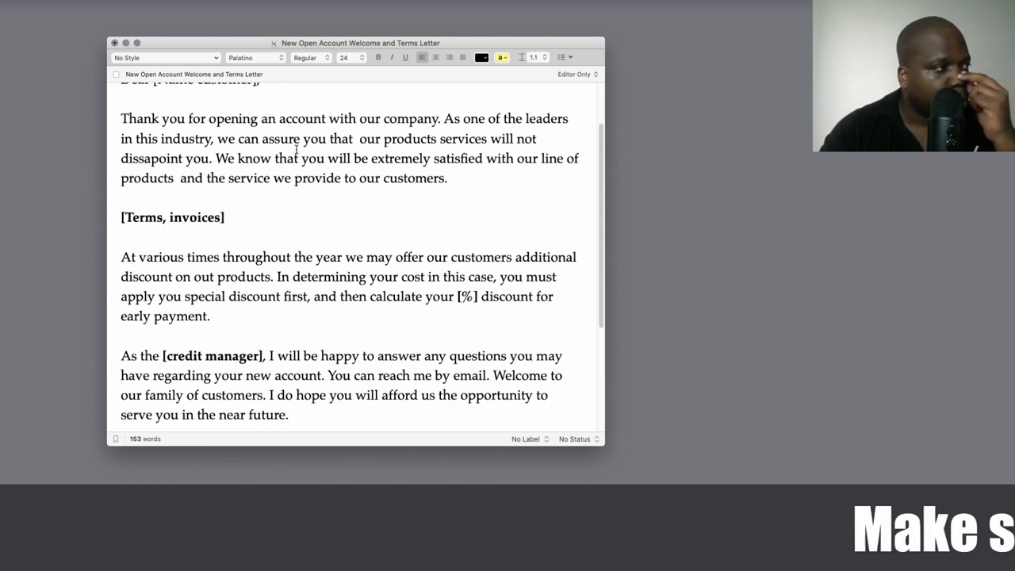
scroll(down, 3)
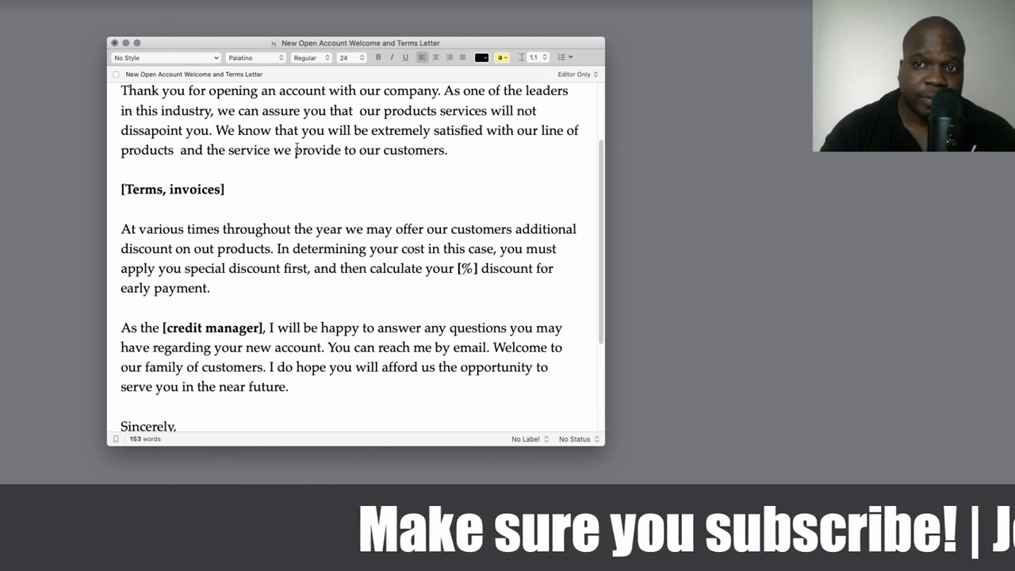
scroll(down, 3)
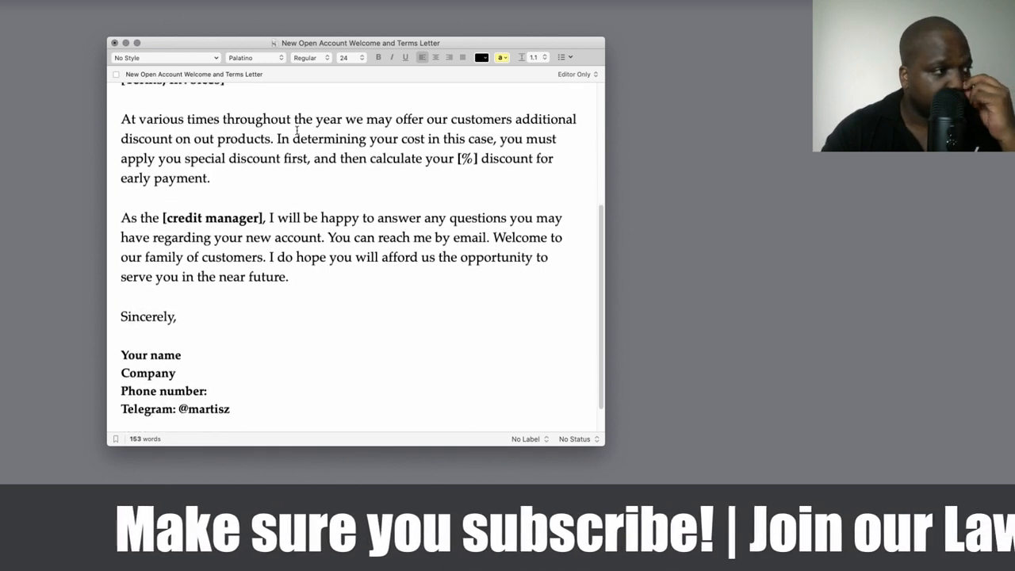